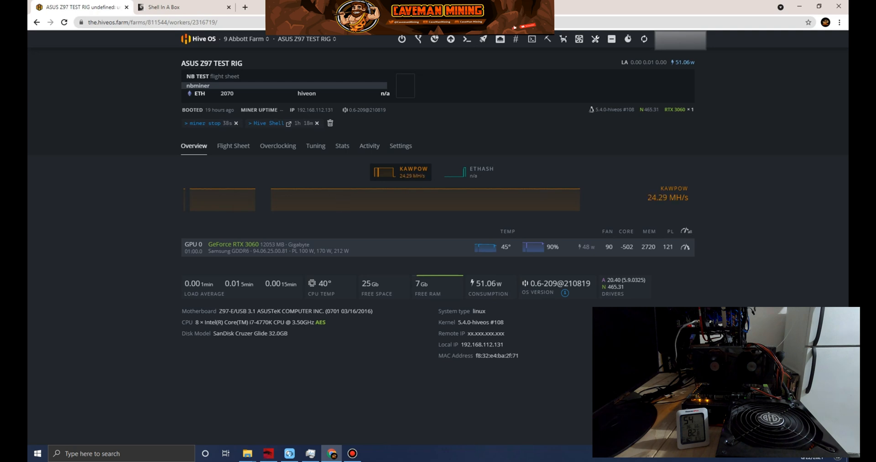
# Browse the OS upgrade/downgrade options and select the 0.6-206@210807 release
pyautogui.click(451, 39)
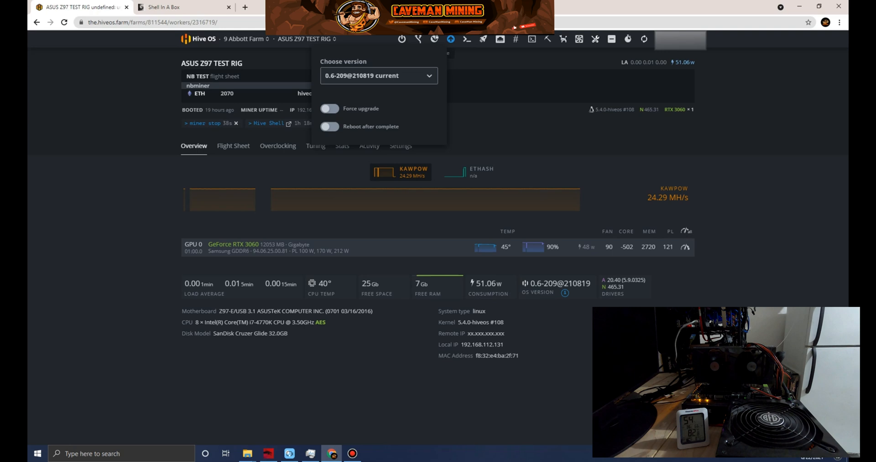
pyautogui.click(379, 75)
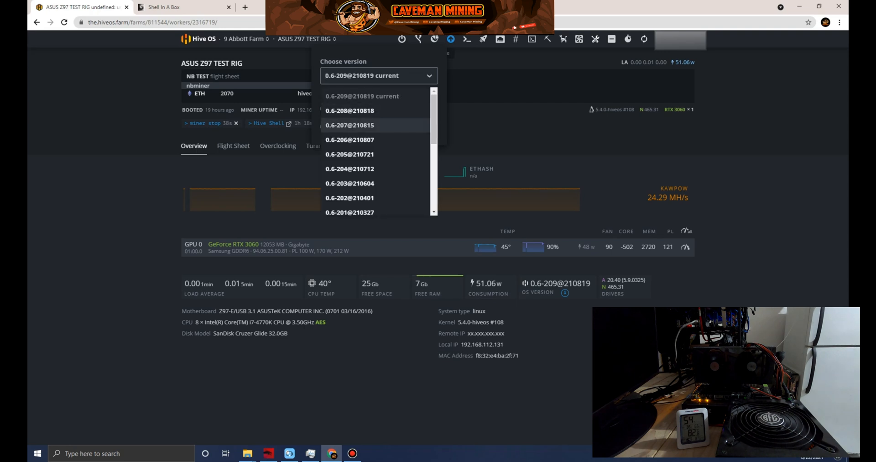
pyautogui.click(351, 139)
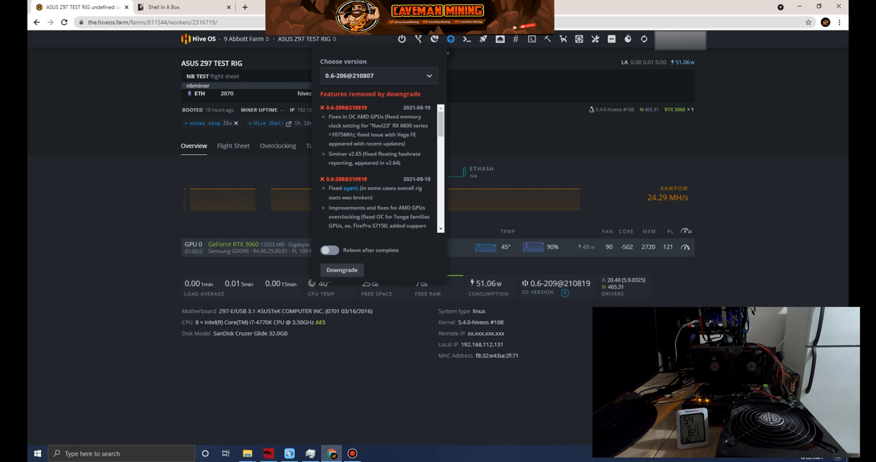
pyautogui.scroll(-3)
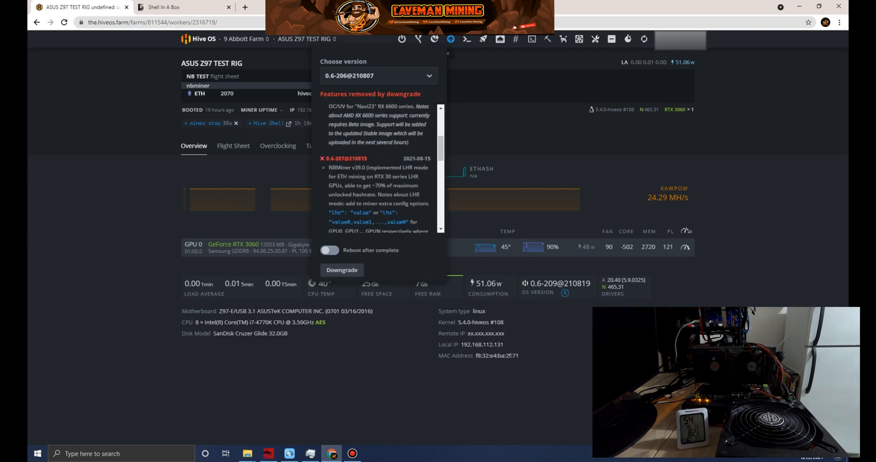
pyautogui.scroll(-3)
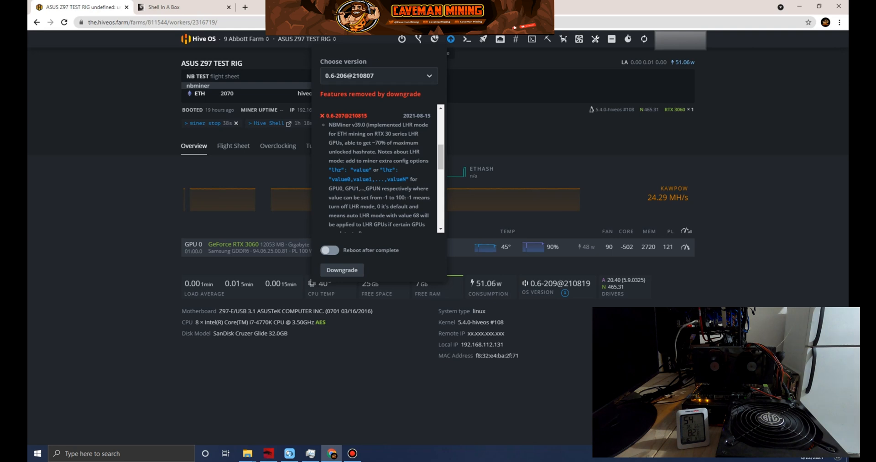
pyautogui.scroll(3)
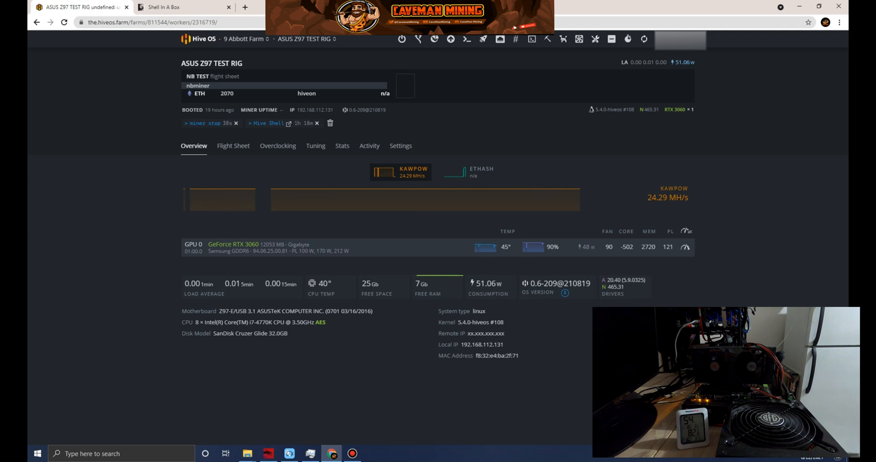
# Apply the TEST FL TREX ETH flight sheet to the ASUS Z97 rig
pyautogui.click(245, 39)
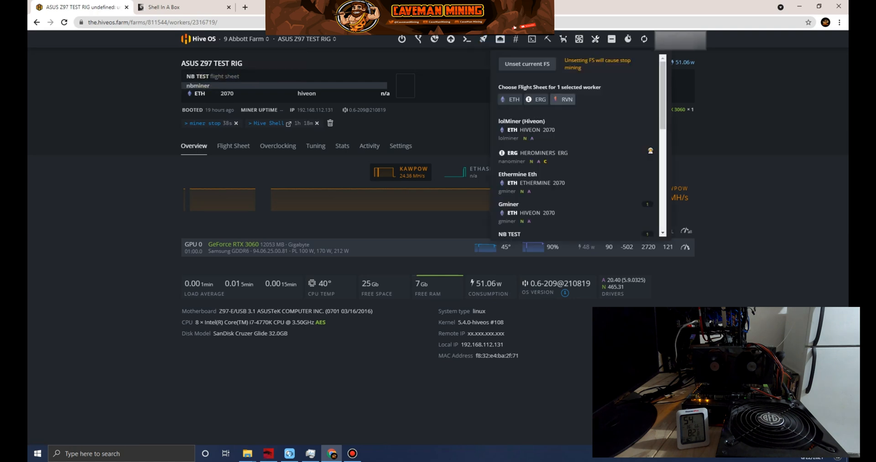
pyautogui.scroll(-3)
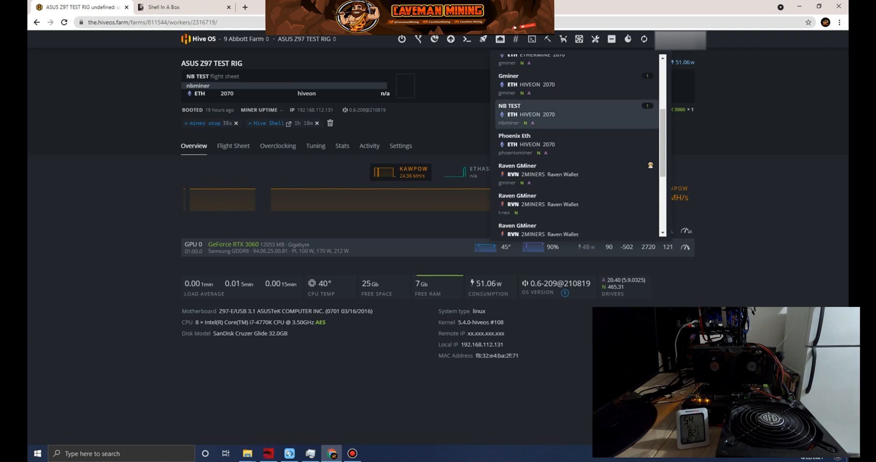
pyautogui.scroll(-3)
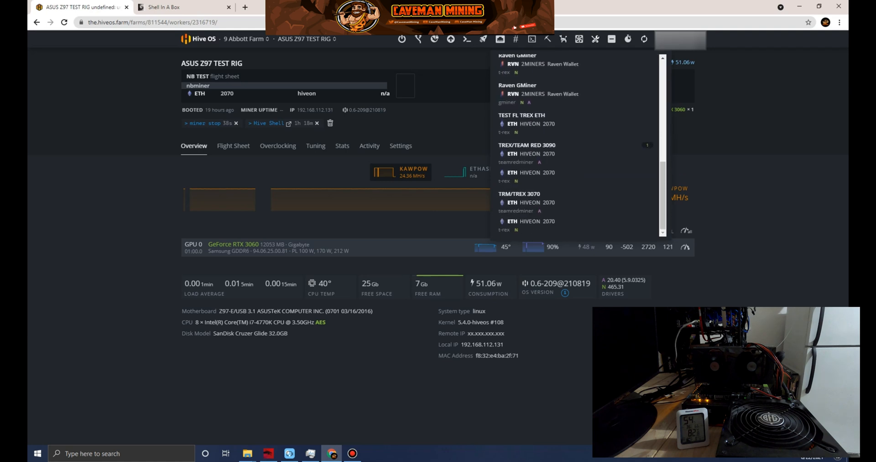
pyautogui.scroll(3)
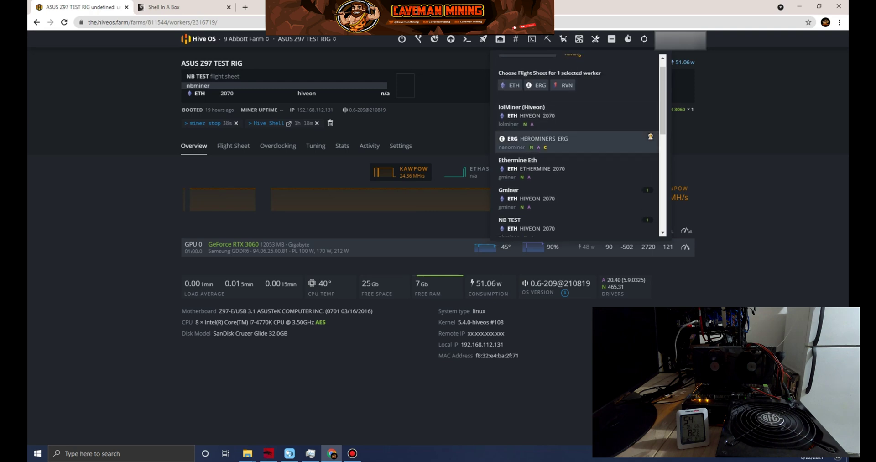
pyautogui.scroll(-3)
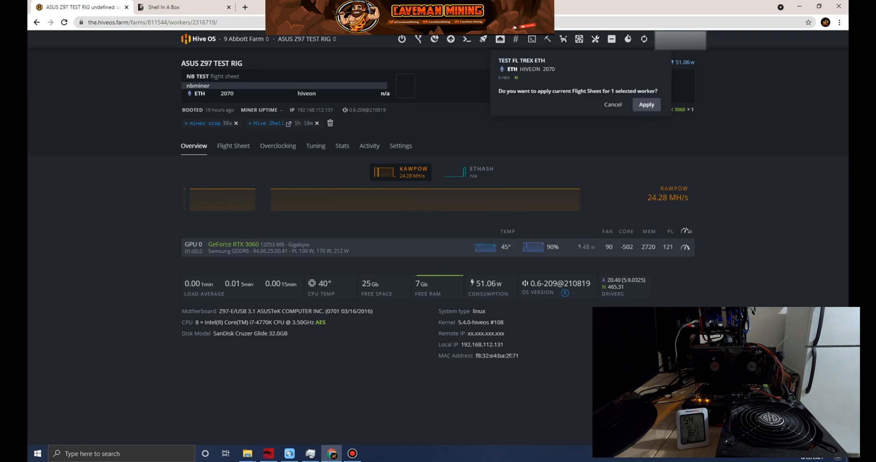
pyautogui.click(647, 105)
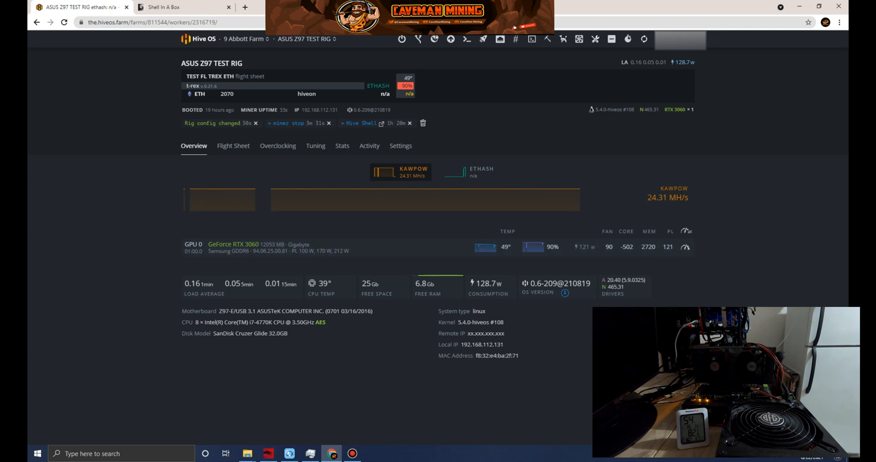
pyautogui.moveTo(531, 39)
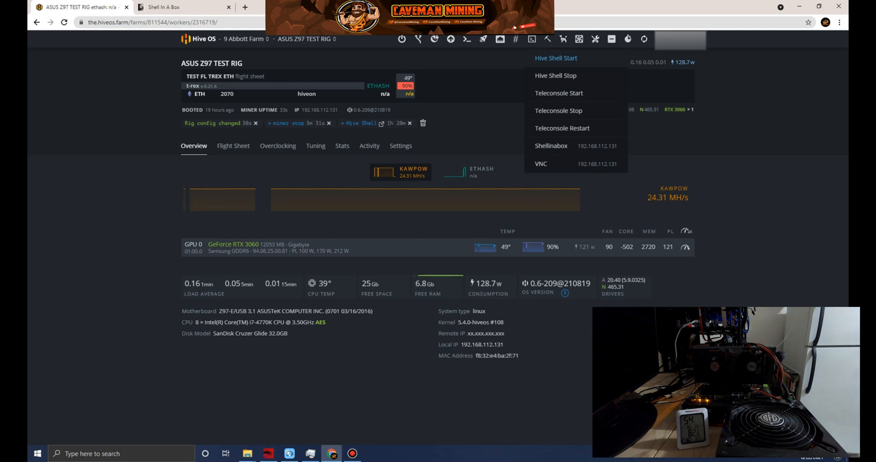
# Start a Hive Shell session from the rig's Remote Access menu
pyautogui.click(555, 58)
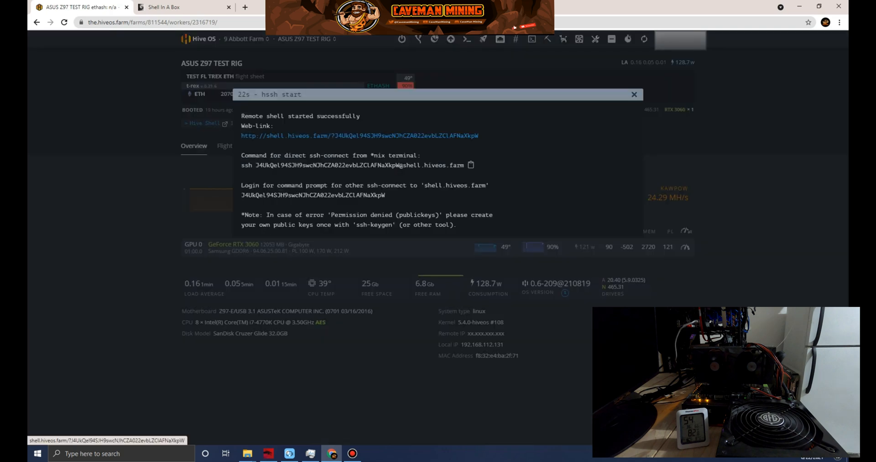
# Open the hssh web link and watch T-Rex hash ETH at about 26.7 MH/s
pyautogui.click(360, 135)
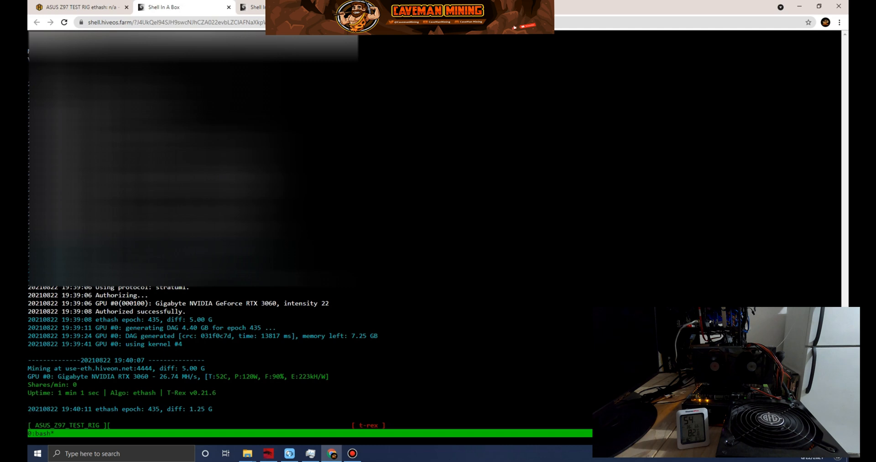
pyautogui.scroll(-3)
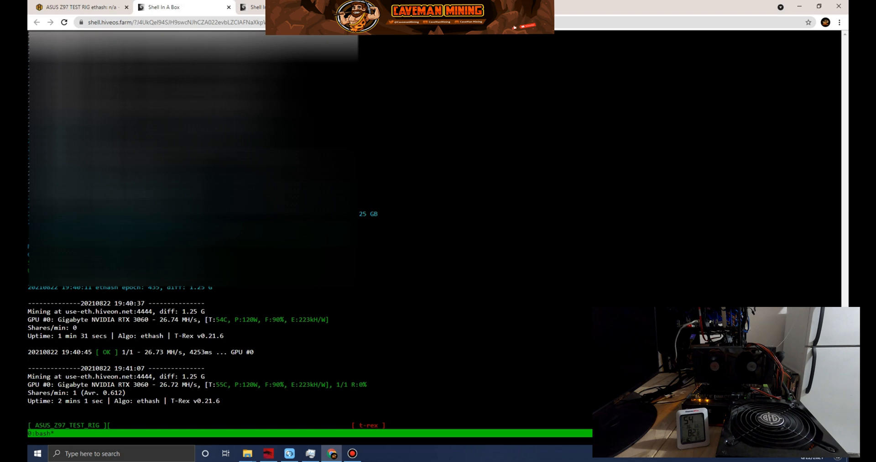
# Return to the Hive OS dashboard and close the hssh started notice
pyautogui.click(81, 7)
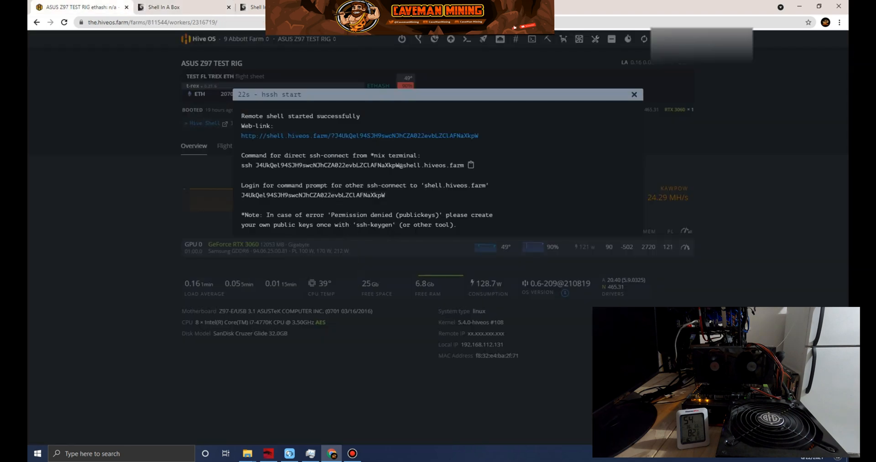
pyautogui.click(635, 94)
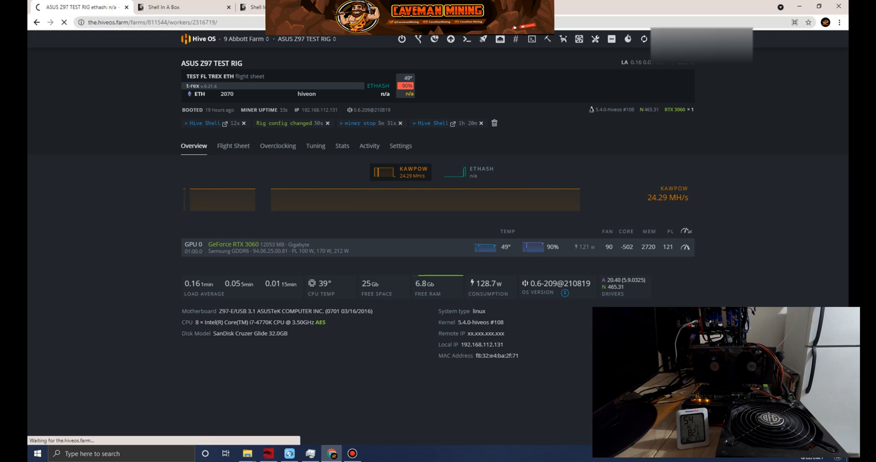
pyautogui.moveTo(386, 199)
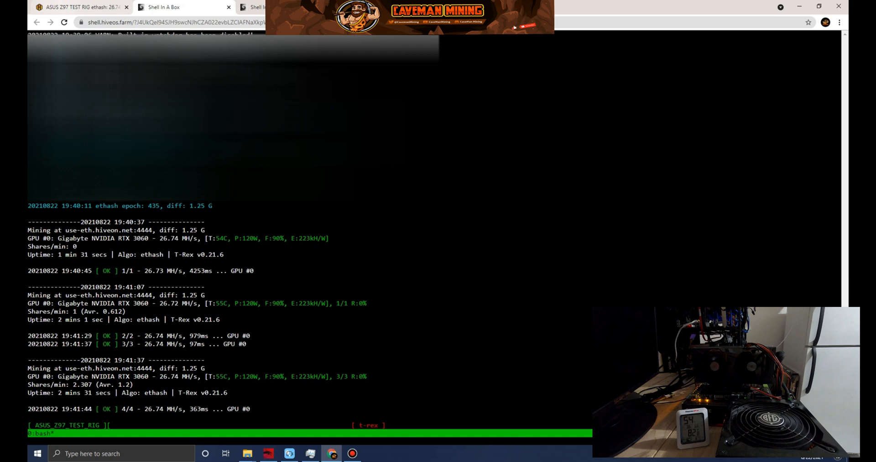
# Stop the rig's miner from the Miner menu on the Hive OS dashboard
pyautogui.click(78, 7)
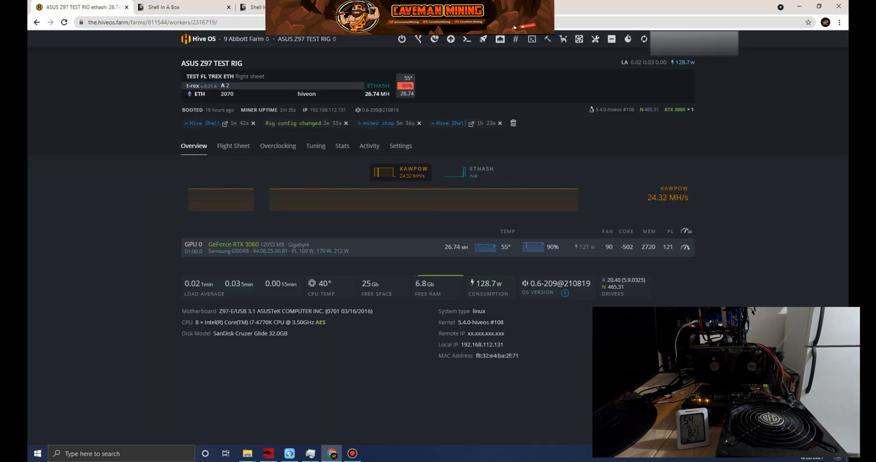
pyautogui.click(547, 39)
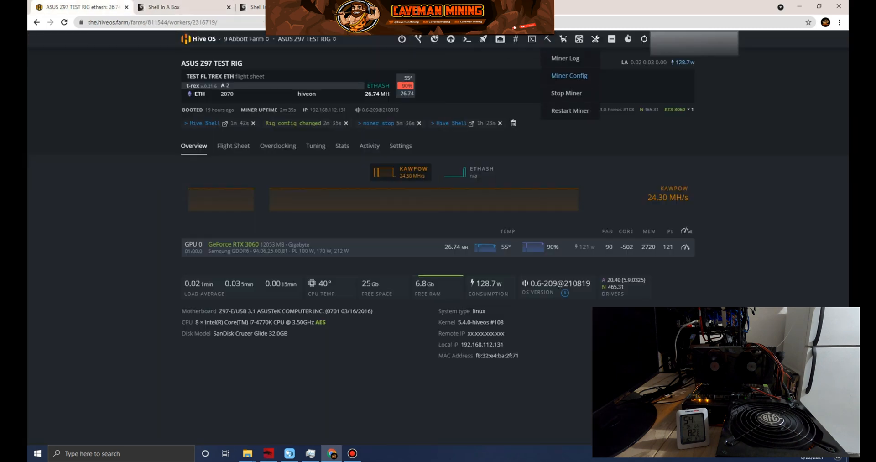
pyautogui.click(566, 93)
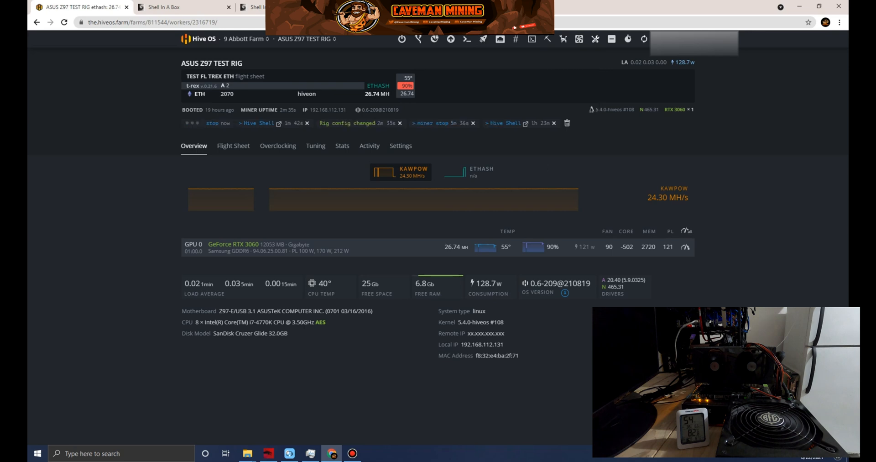
pyautogui.click(212, 123)
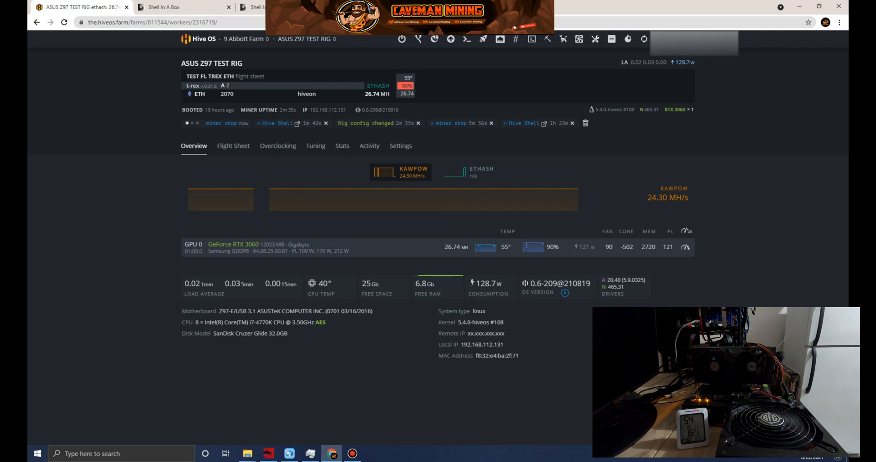
pyautogui.moveTo(532, 39)
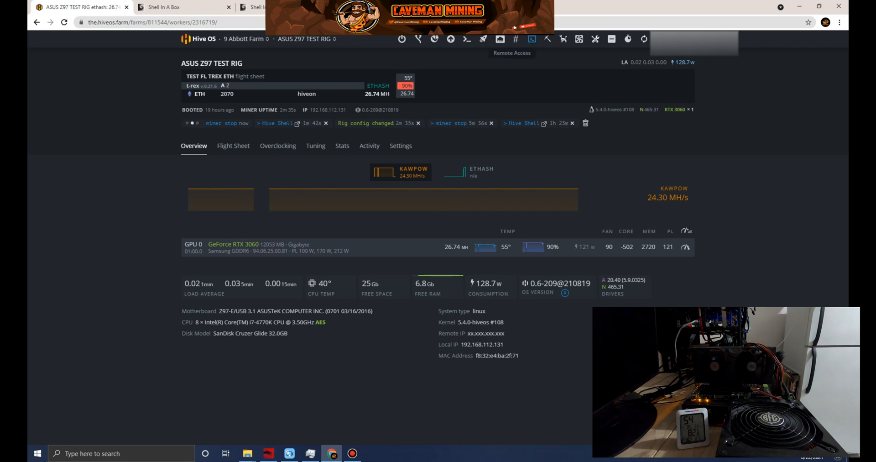
pyautogui.moveTo(483, 40)
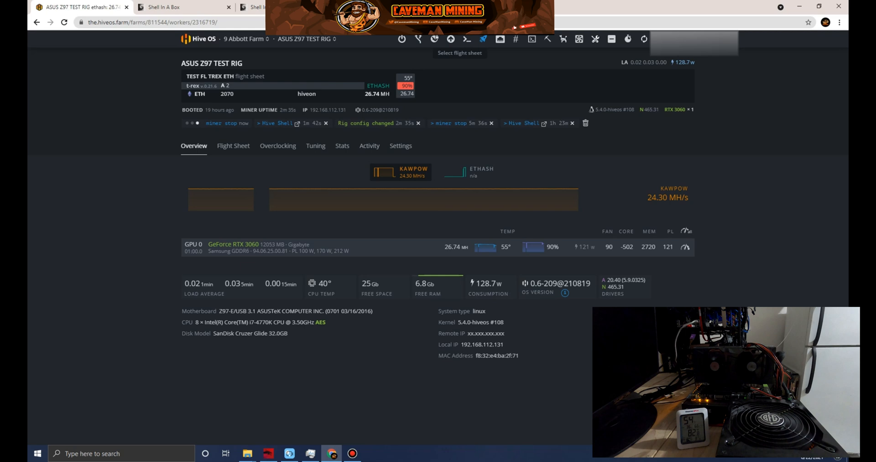
# Apply the NB TEST flight sheet and leave the terminated Shell In A Box session
pyautogui.click(483, 39)
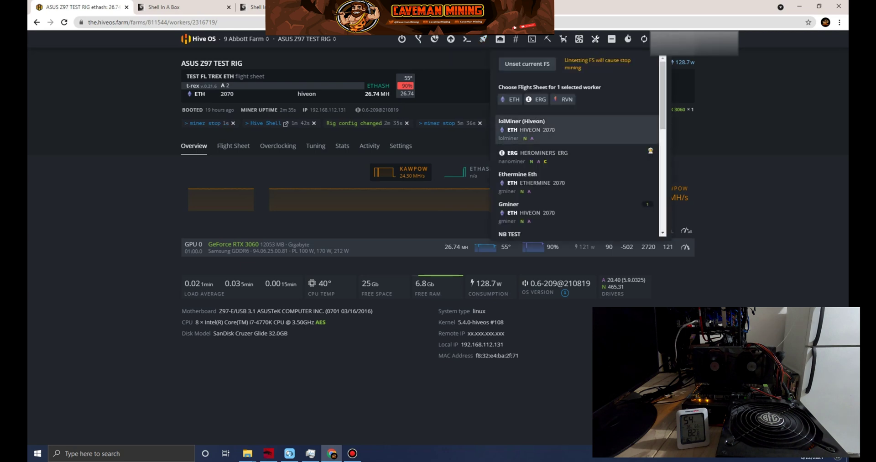
pyautogui.scroll(-3)
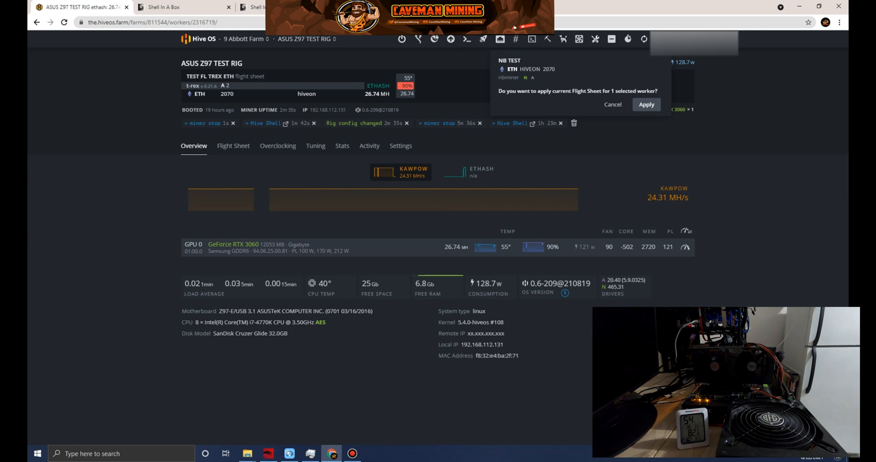
pyautogui.click(646, 104)
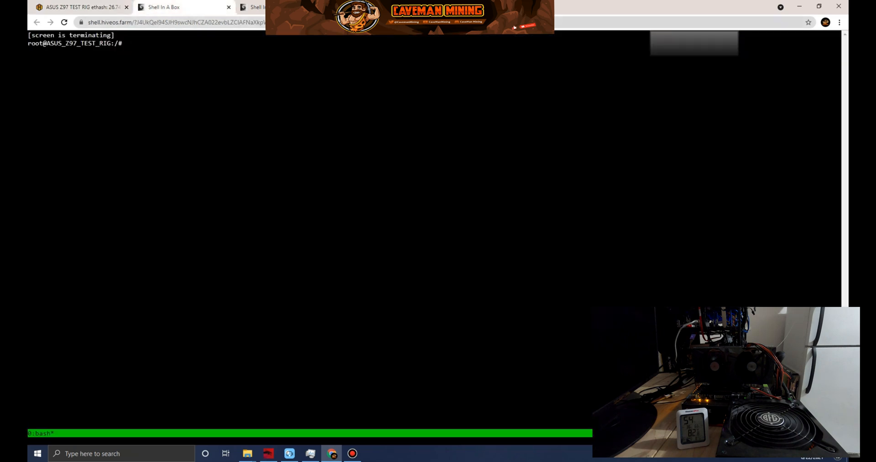
pyautogui.moveTo(164, 7)
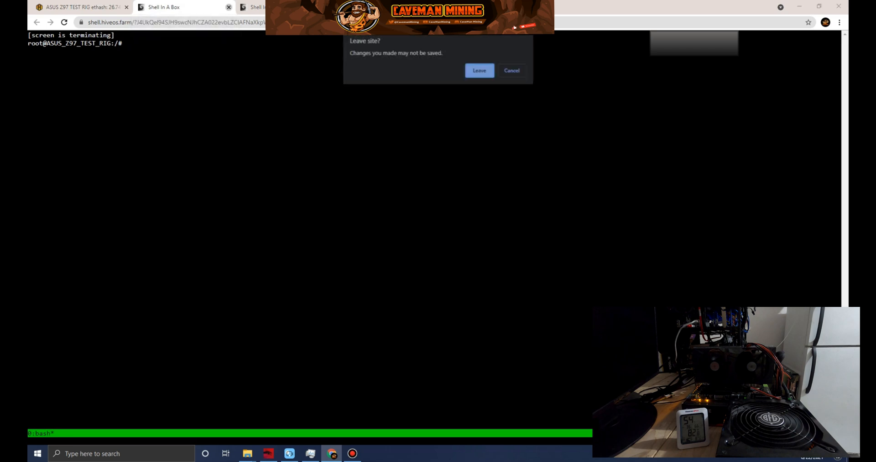
pyautogui.click(479, 71)
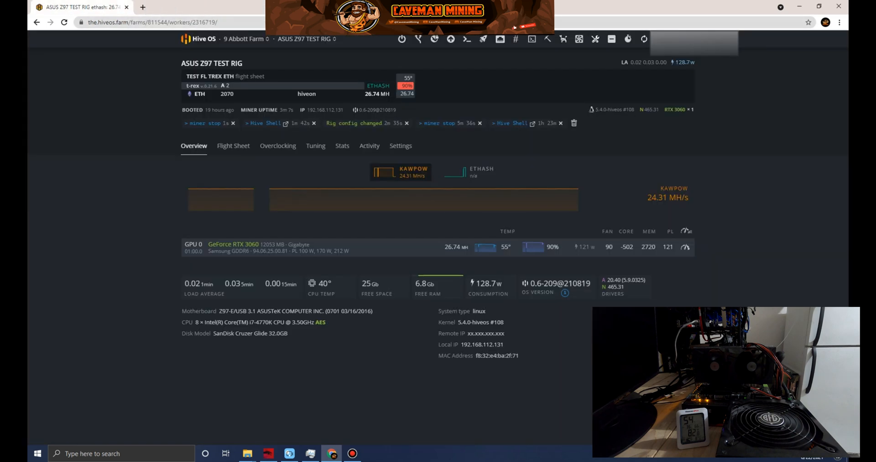
pyautogui.moveTo(548, 39)
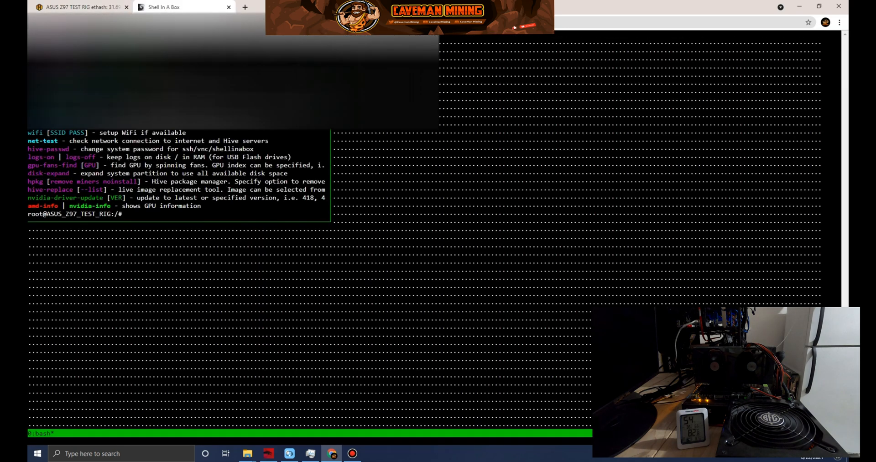
# Run 'miner' to attach to NBMiner's console, hashing ETH at about 33.7 MH/s
pyautogui.write('miner')
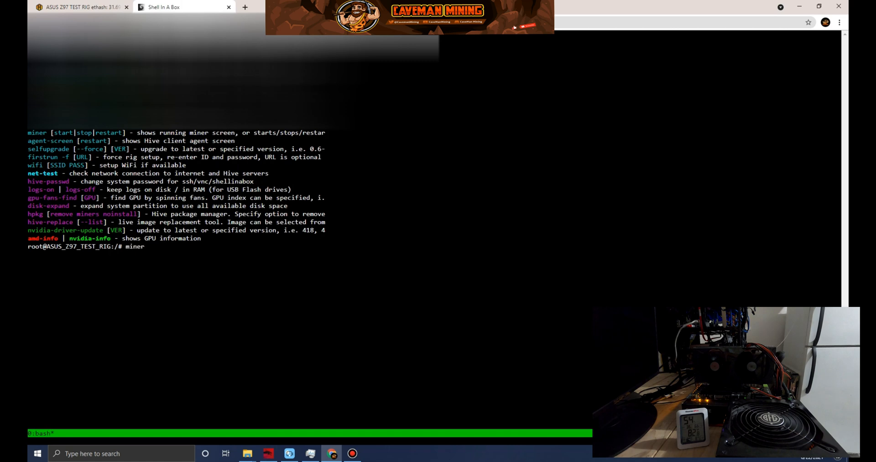
pyautogui.press('Return')
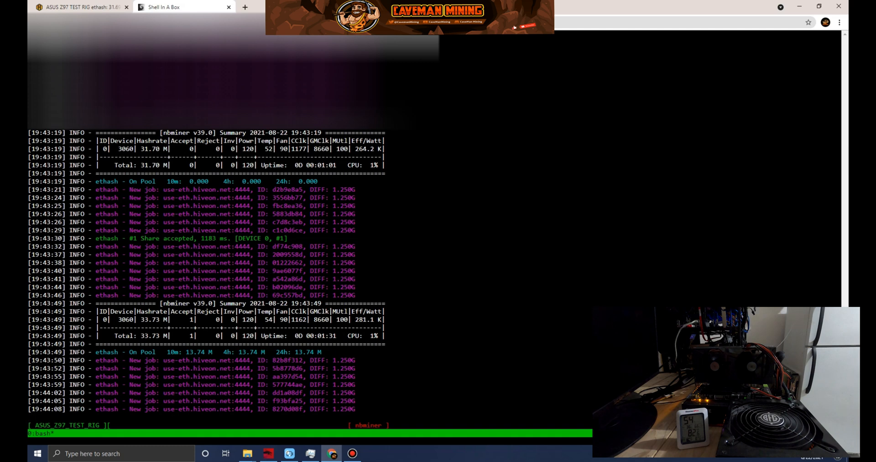
pyautogui.scroll(-3)
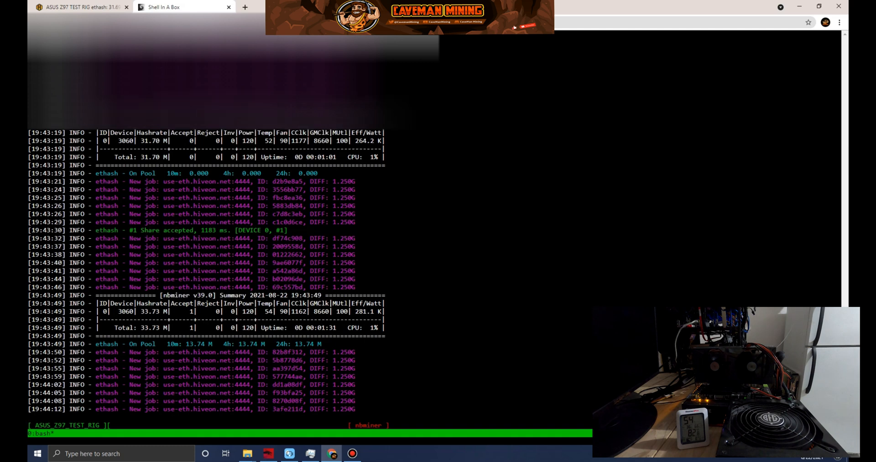
pyautogui.scroll(-3)
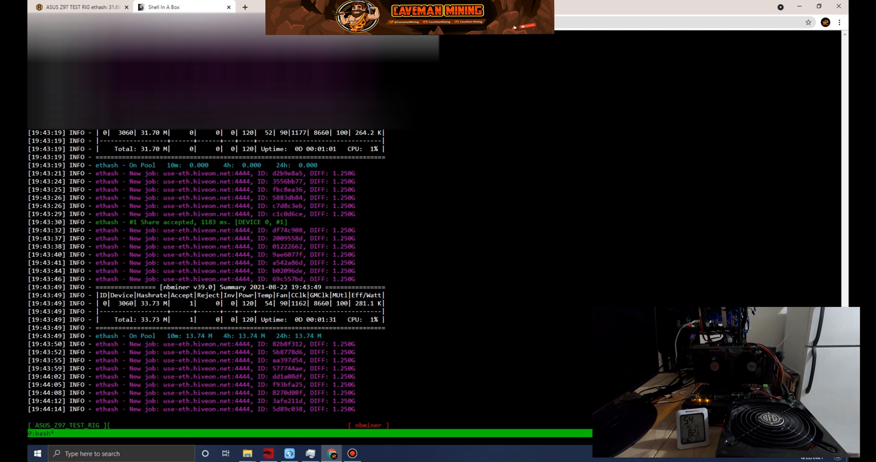
pyautogui.scroll(-3)
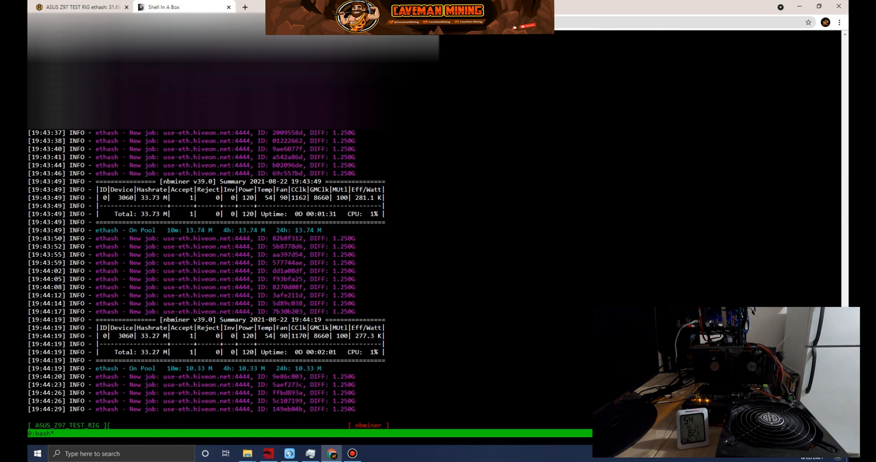
pyautogui.scroll(-3)
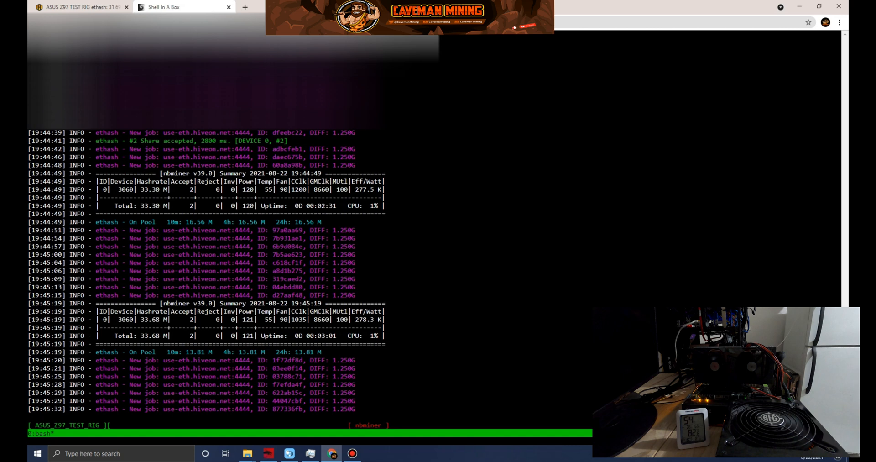
pyautogui.scroll(-3)
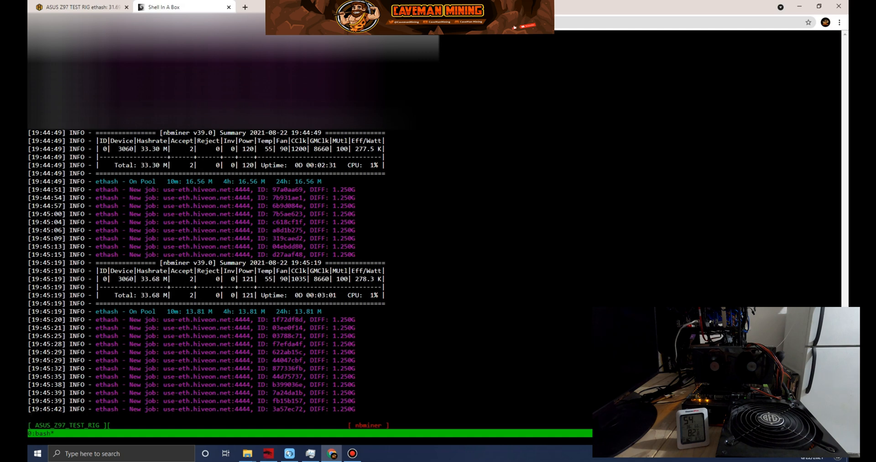
# Review the NBMiner log, then return to the rig dashboard showing 33.33 MH
pyautogui.scroll(-3)
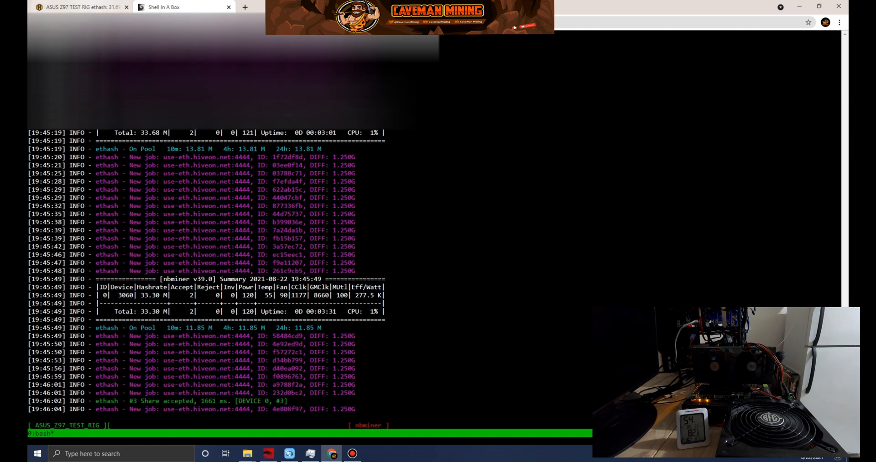
pyautogui.click(81, 7)
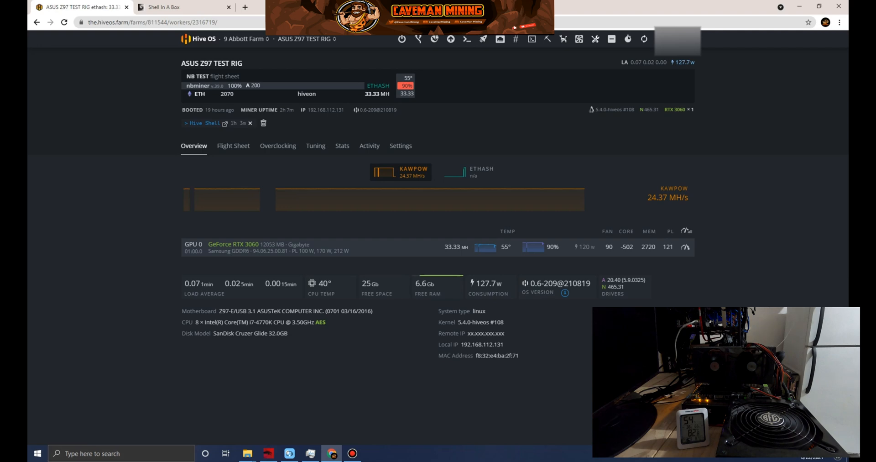
pyautogui.click(162, 7)
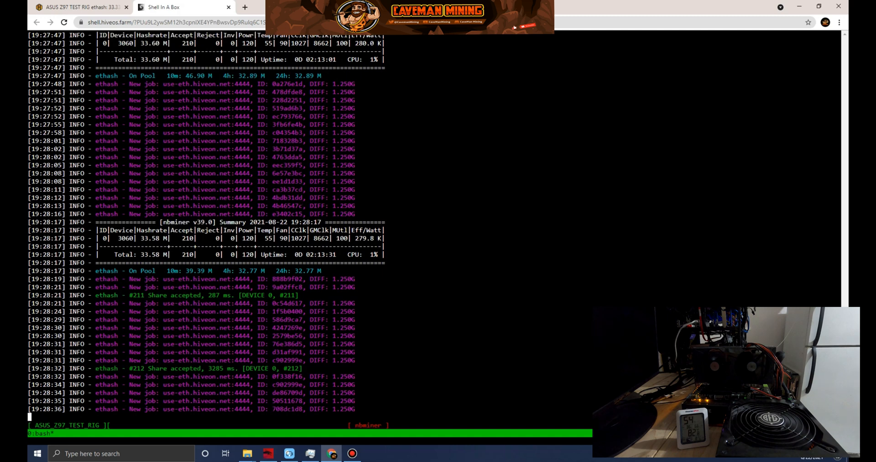
pyautogui.scroll(-3)
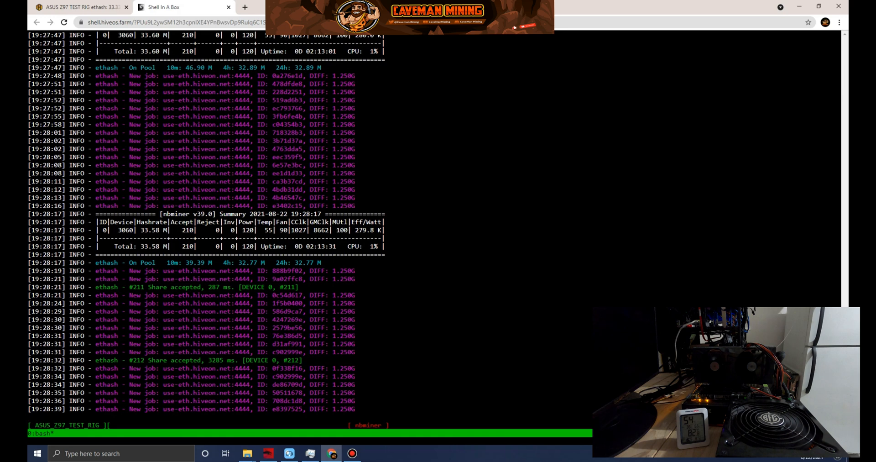
pyautogui.scroll(-3)
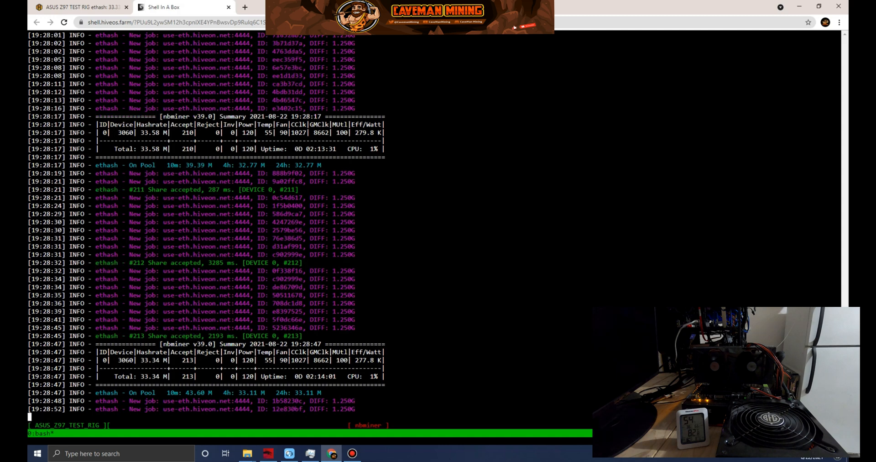
pyautogui.scroll(-3)
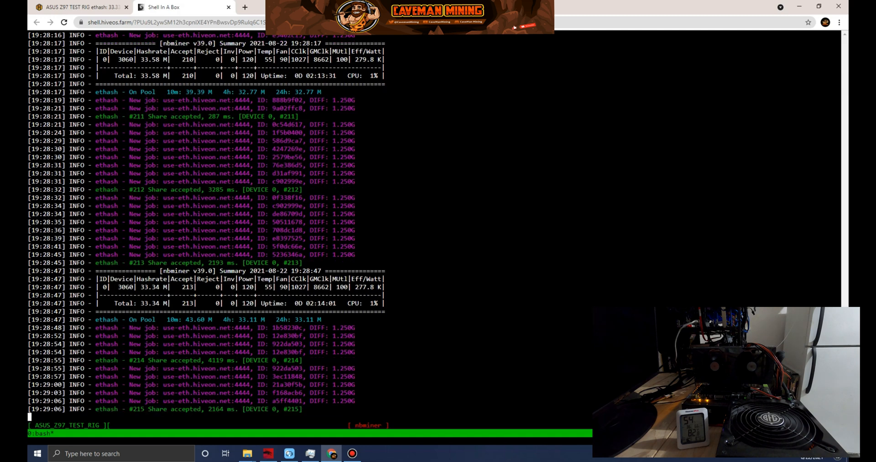
pyautogui.scroll(-3)
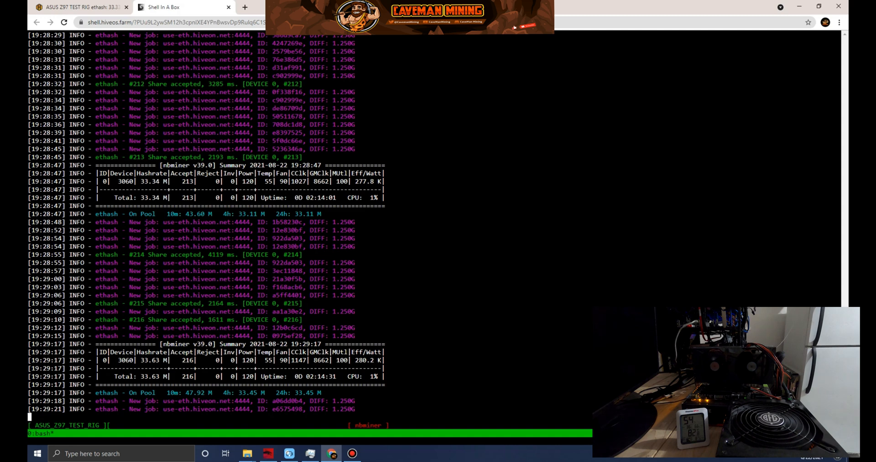
pyautogui.scroll(-3)
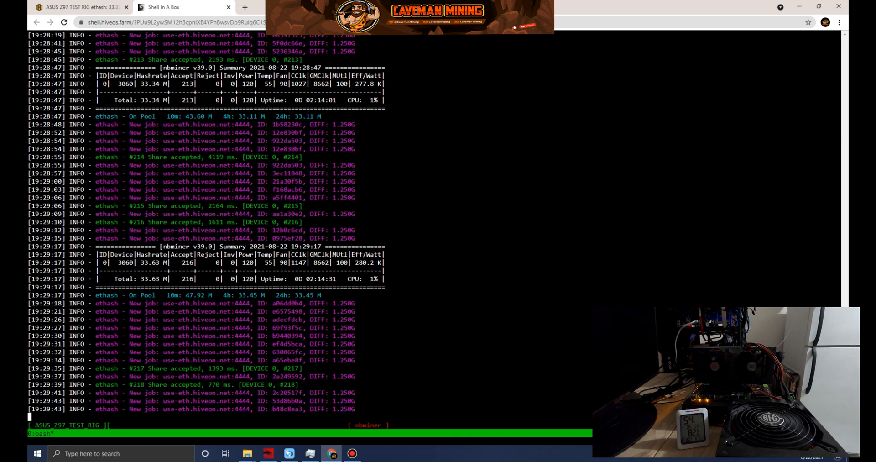
pyautogui.scroll(-3)
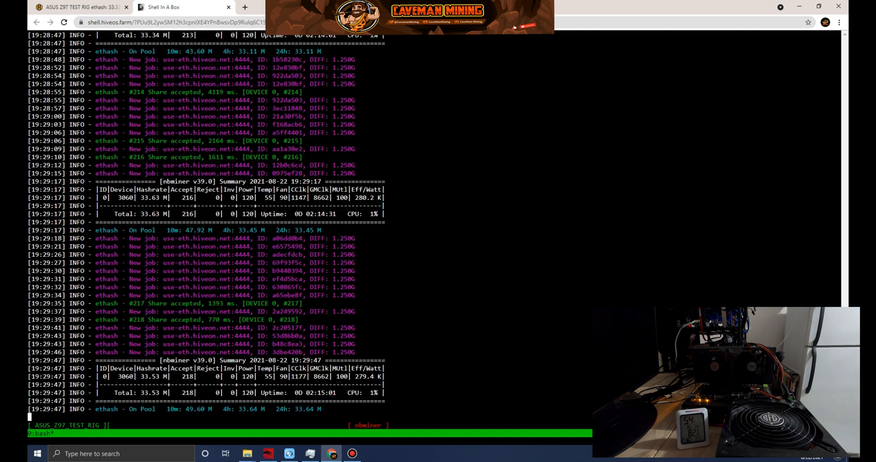
pyautogui.scroll(-3)
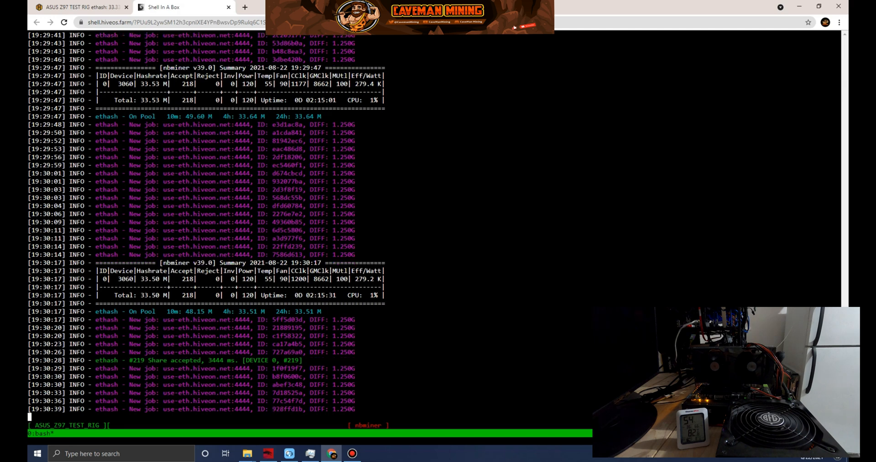
pyautogui.scroll(-3)
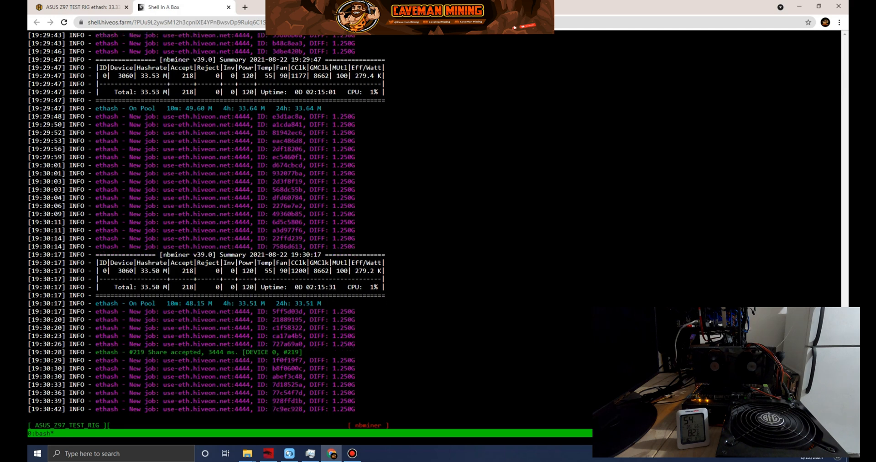